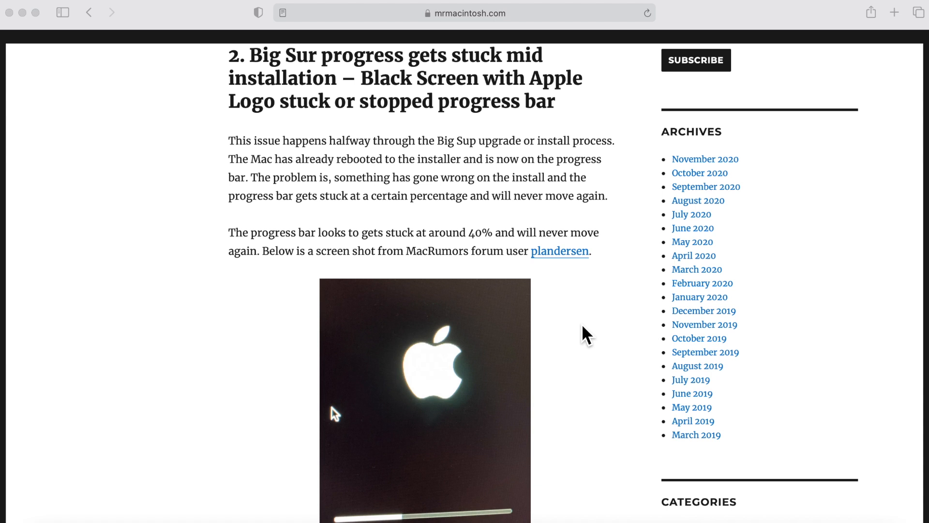
{"action": "mouse_move", "coordinate": [553, 364]}
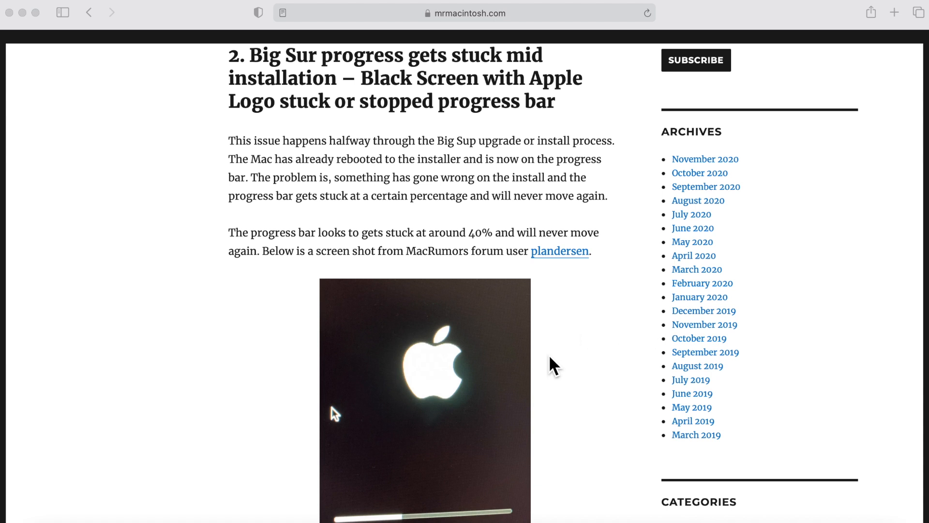
{"action": "scroll", "scroll_direction": "down", "scroll_amount": 3}
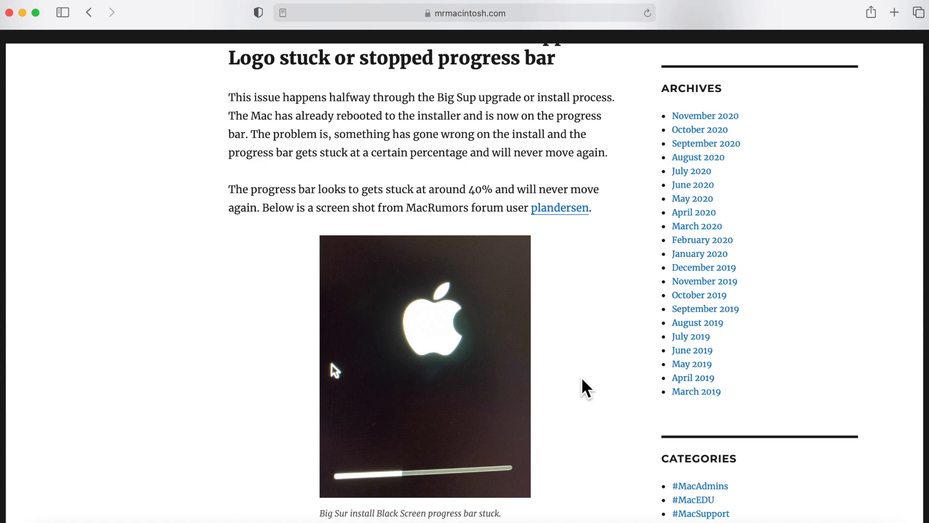
{"action": "scroll", "scroll_direction": "down", "scroll_amount": 3}
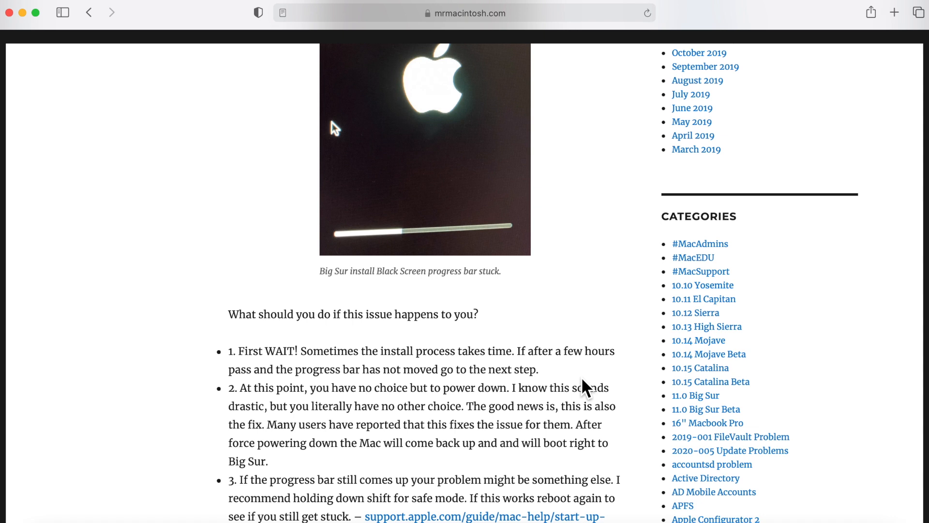
{"action": "scroll", "scroll_direction": "down", "scroll_amount": 3}
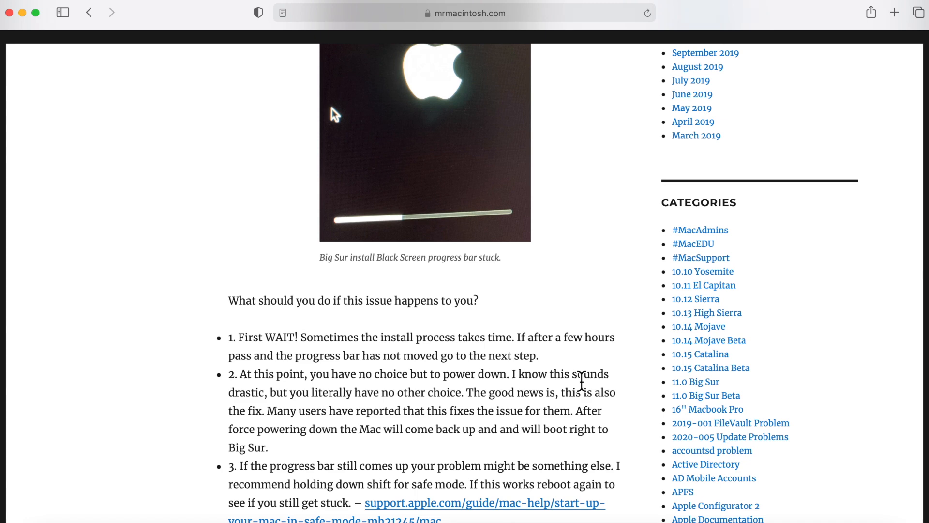
{"action": "mouse_move", "coordinate": [540, 462]}
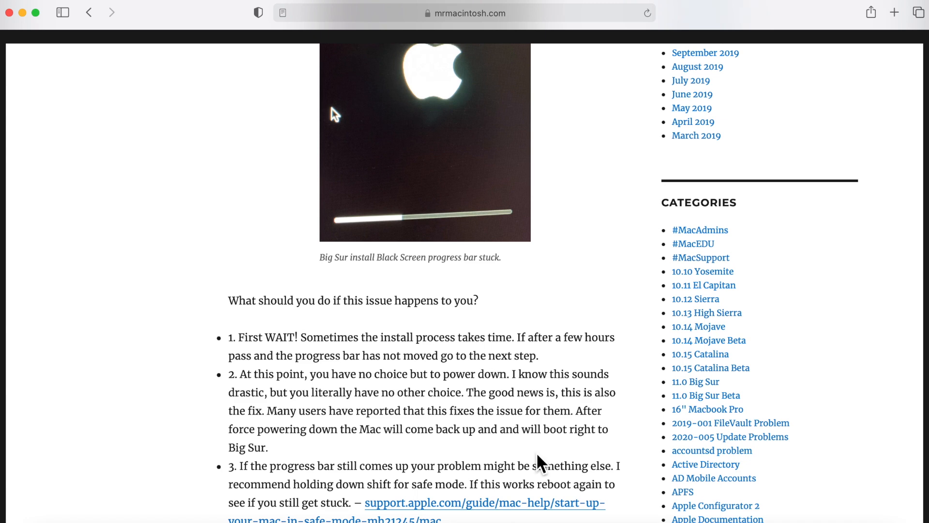
{"action": "scroll", "scroll_direction": "down", "scroll_amount": 3}
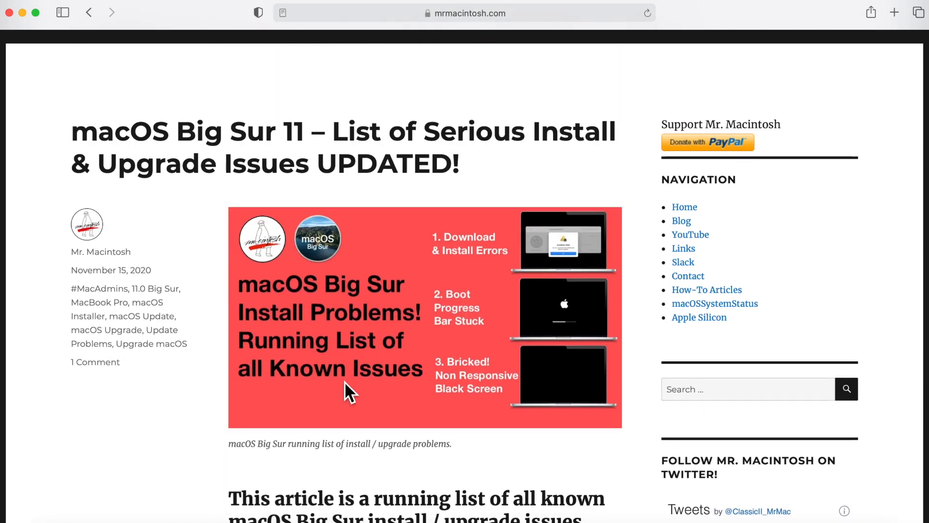
{"action": "scroll", "scroll_direction": "down", "scroll_amount": 3}
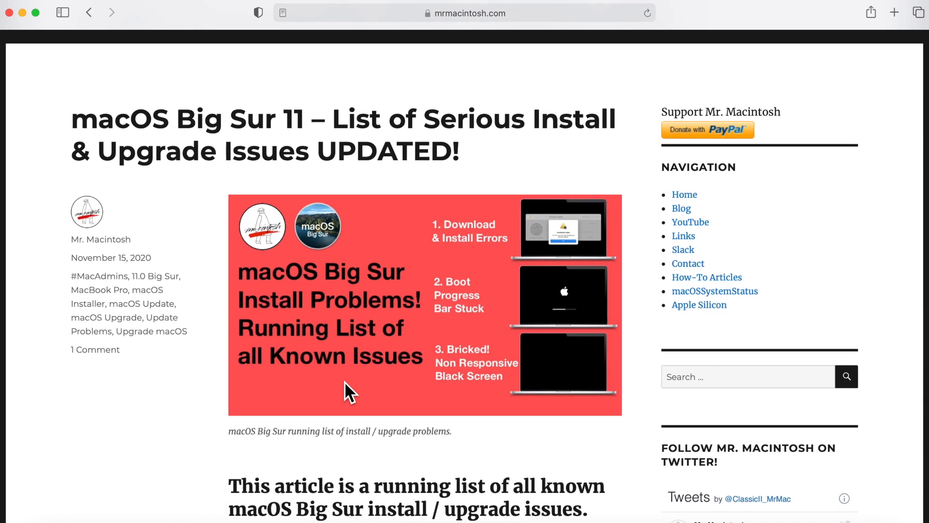